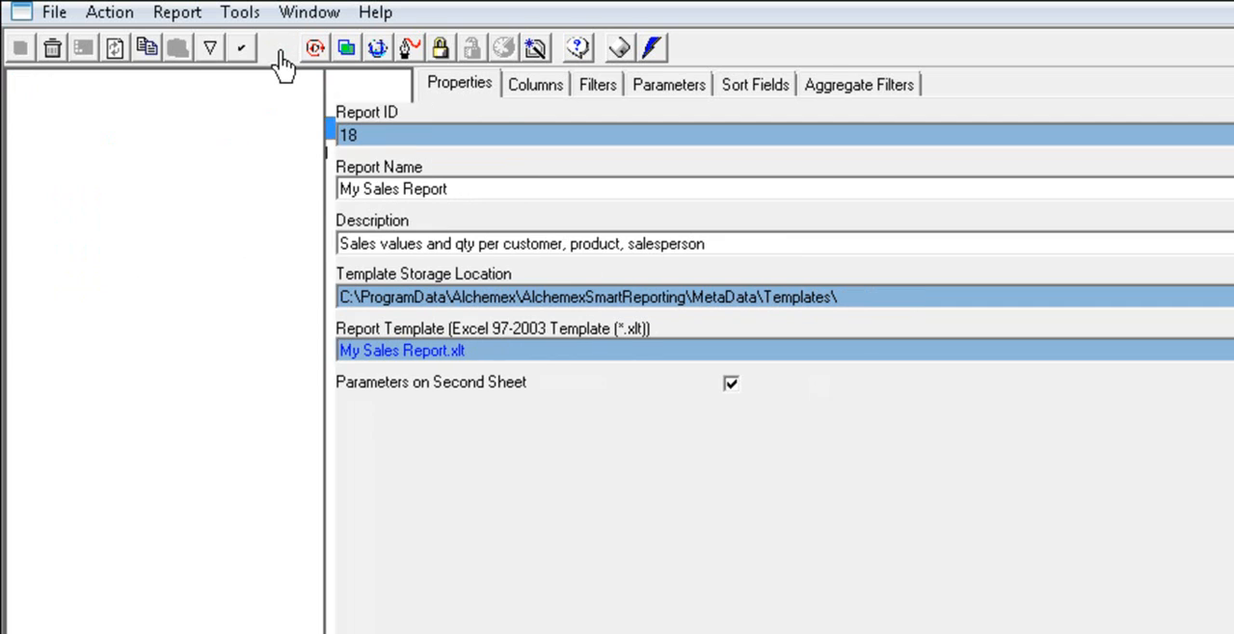
- Edit the My Sales Report template, opening it in Excel
{"action": "left_click", "coordinate": [281, 47]}
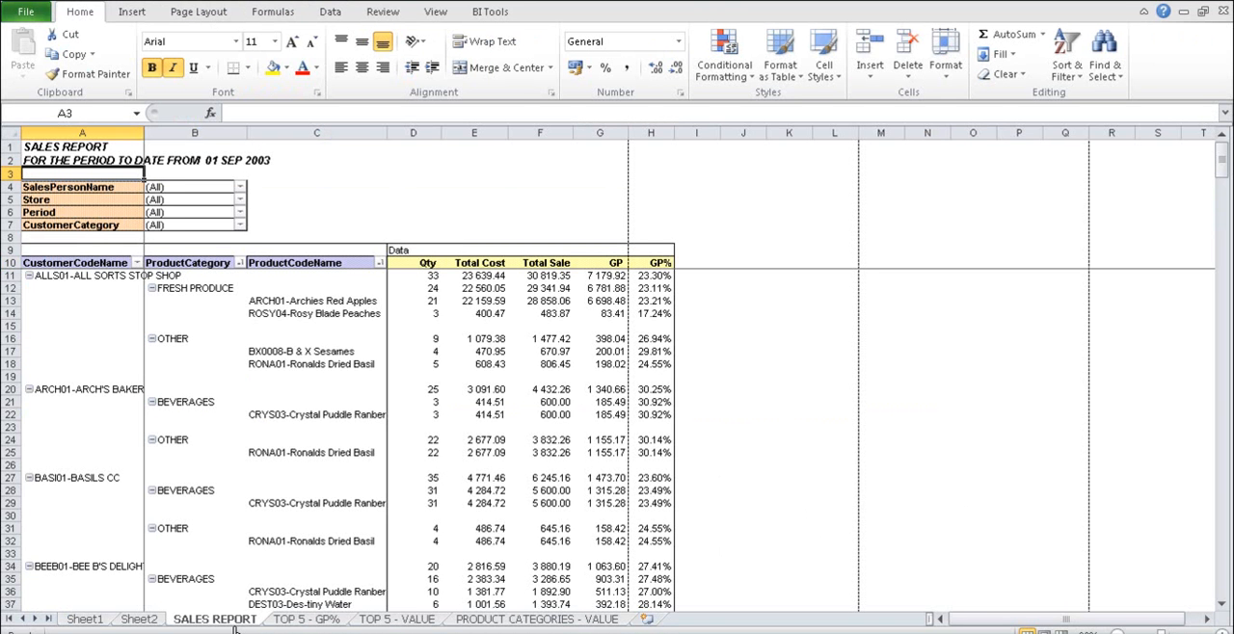
{"action": "mouse_move", "coordinate": [182, 358]}
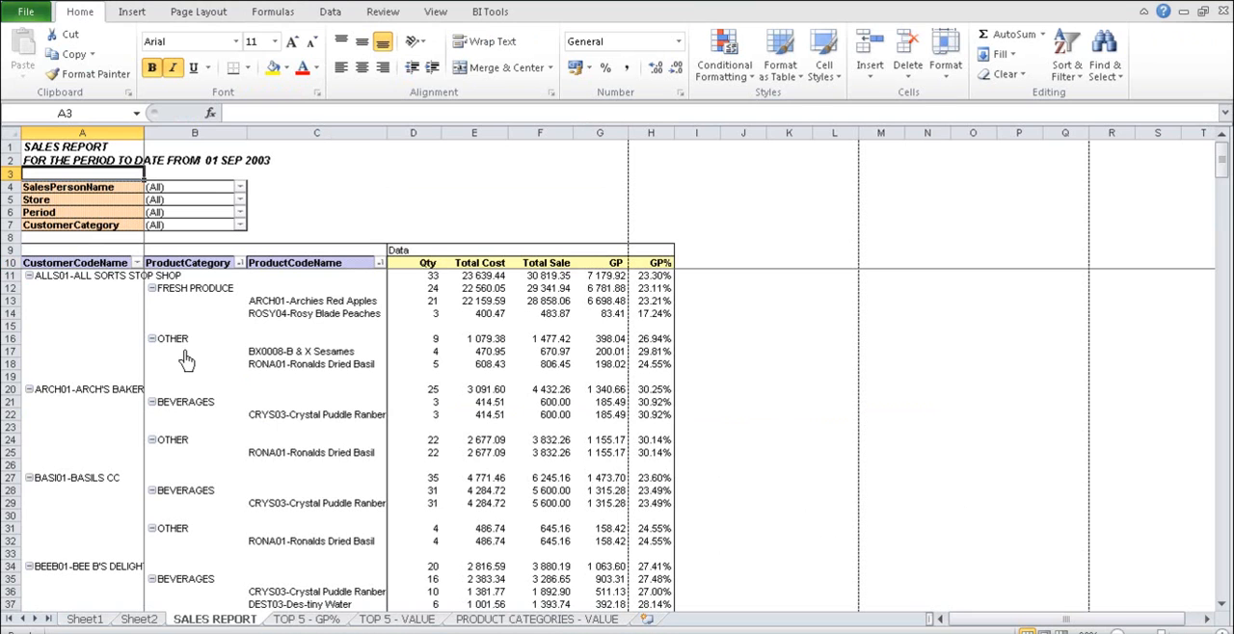
{"action": "mouse_move", "coordinate": [123, 274]}
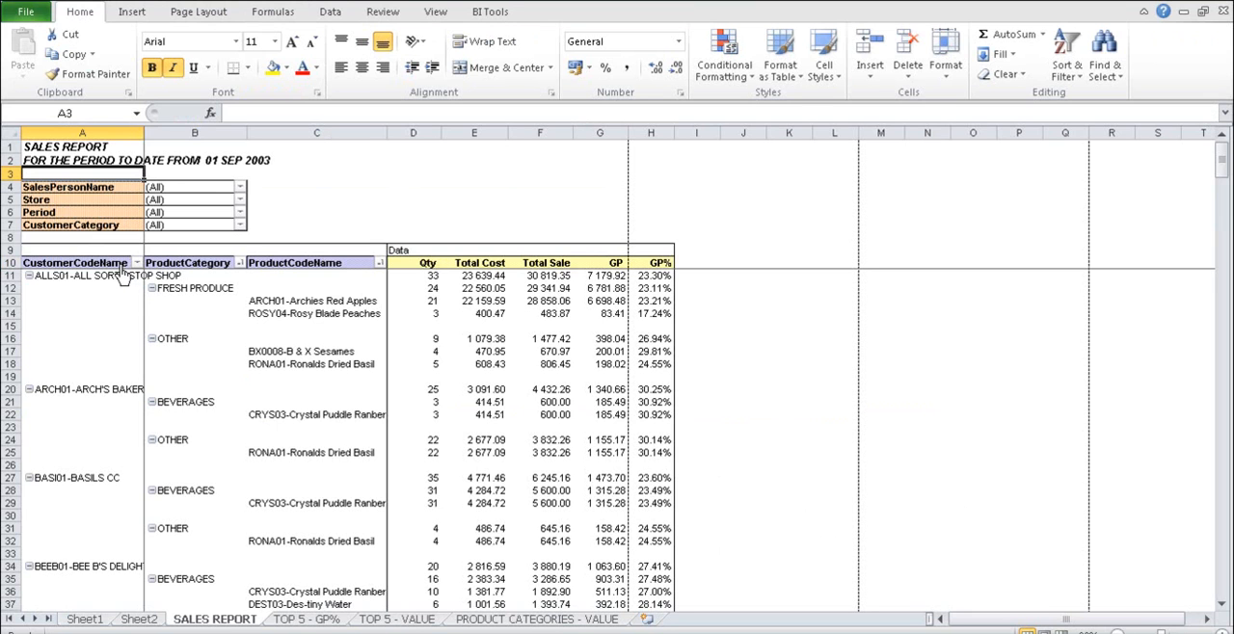
- Show the pivot table field list from the CustomerCodeName field to trim it to Total Sale per customer
{"action": "left_click", "coordinate": [75, 262]}
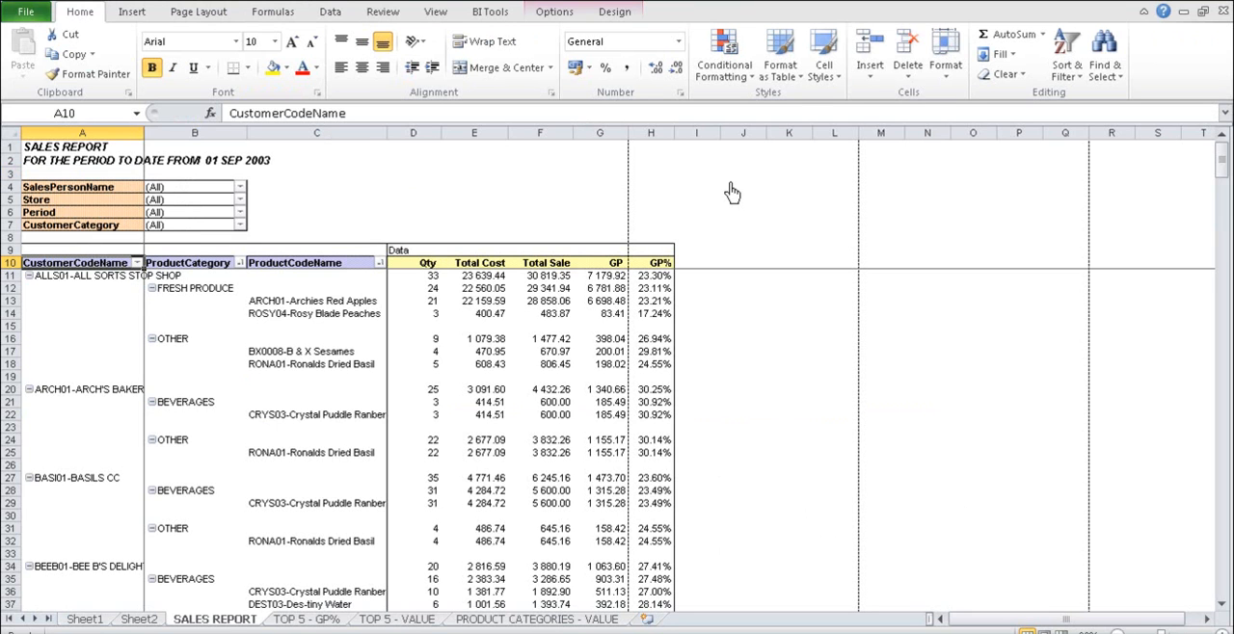
{"action": "left_click", "coordinate": [555, 12]}
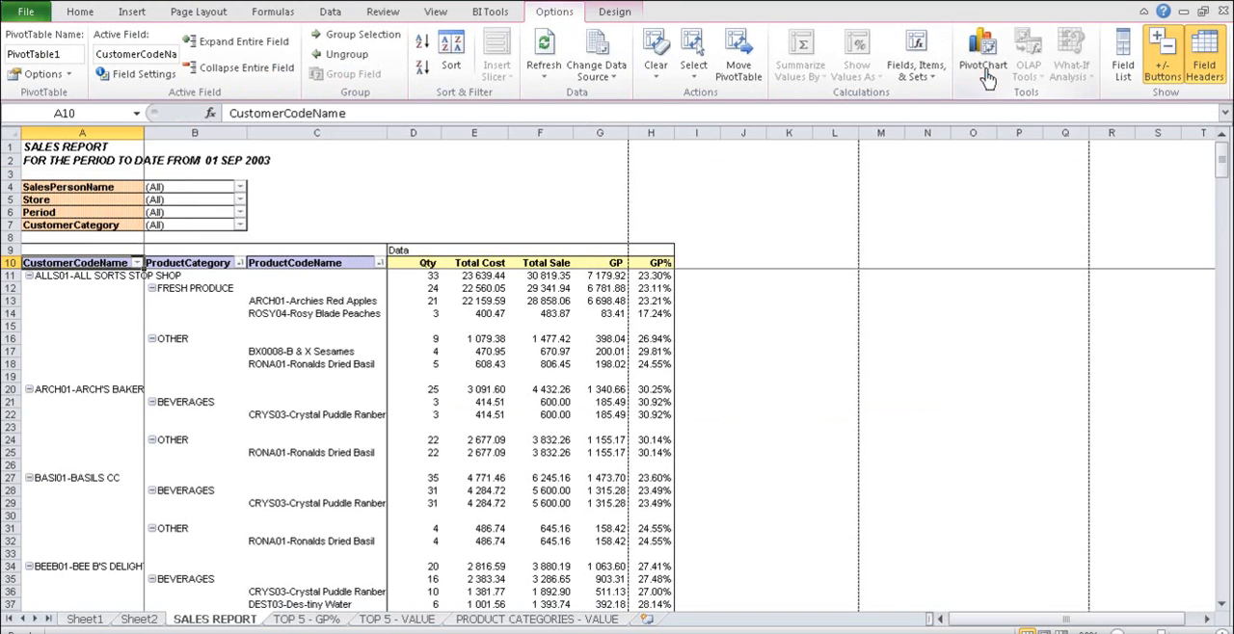
{"action": "left_click", "coordinate": [1120, 54]}
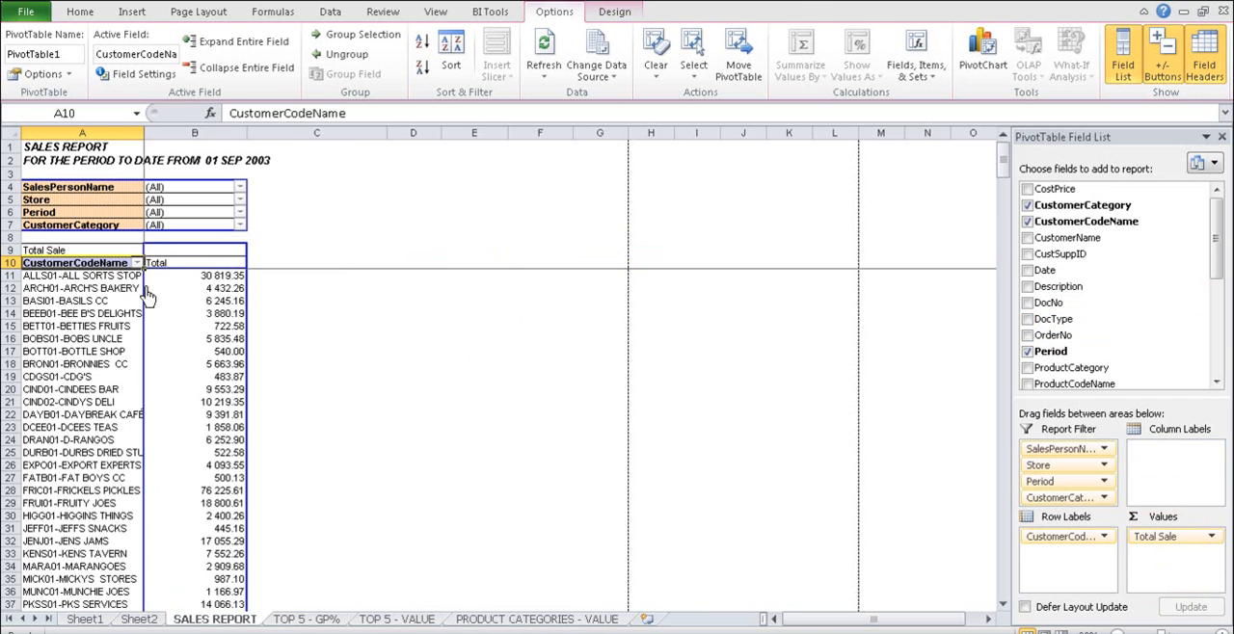
- Filter CustomerCodeName to the Top 10 items by Total Sale
{"action": "left_click", "coordinate": [160, 262]}
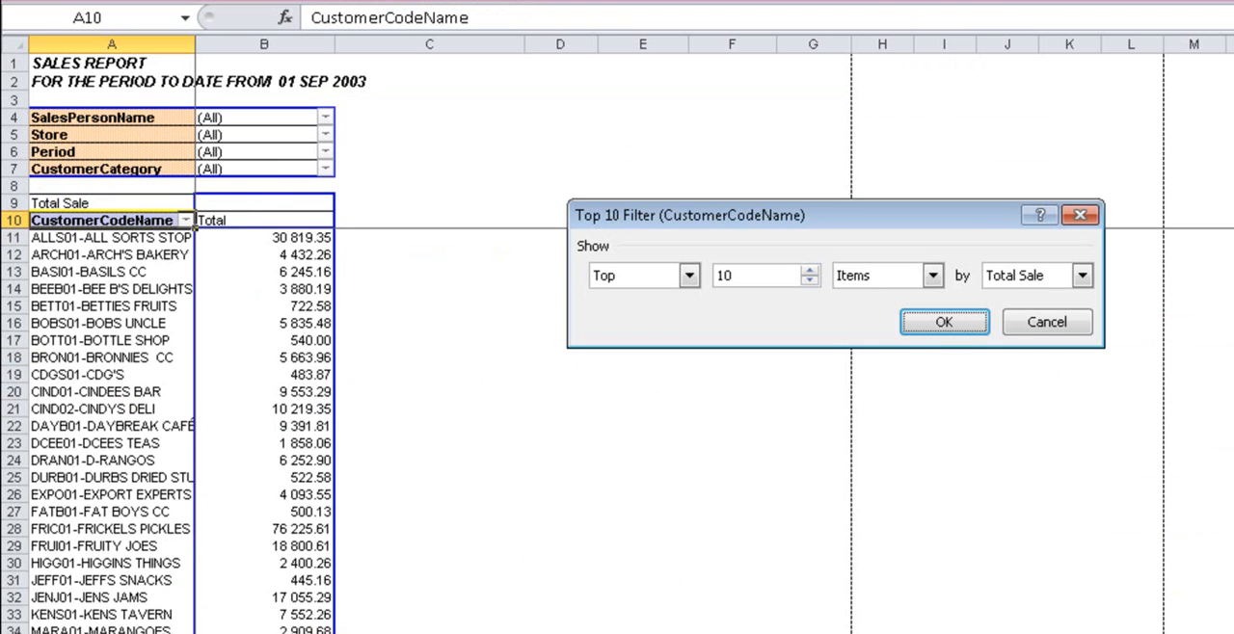
{"action": "left_click", "coordinate": [945, 322]}
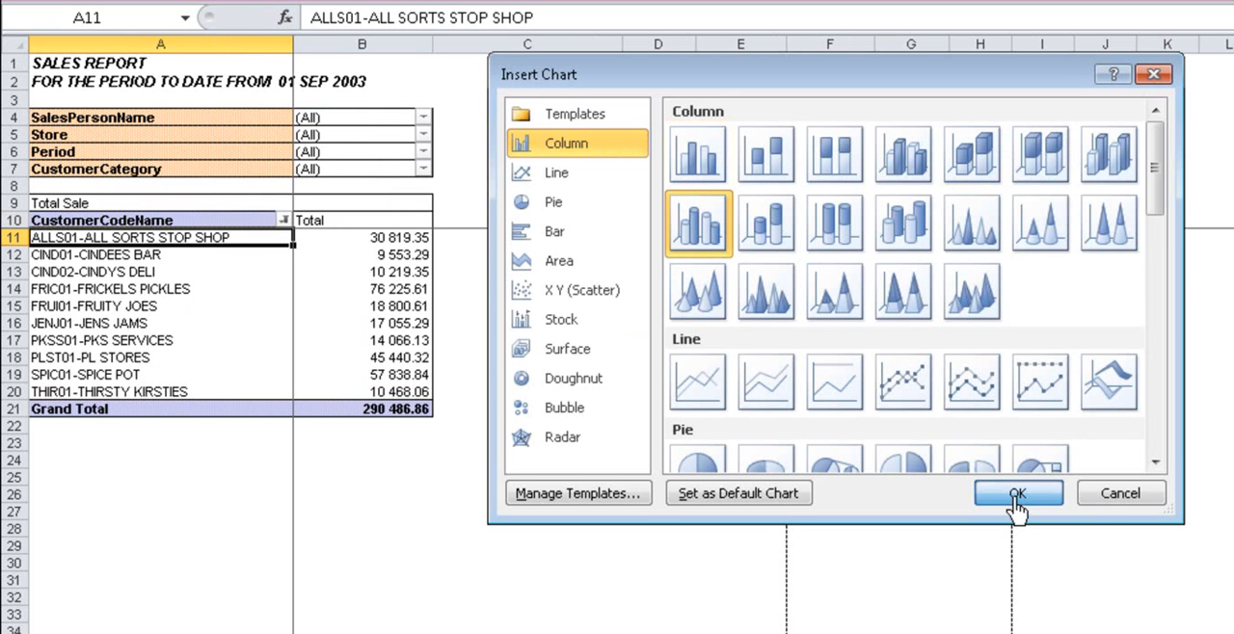
- Insert a 3D column pivot chart right of the table and hide all its field buttons
{"action": "left_click", "coordinate": [1018, 494]}
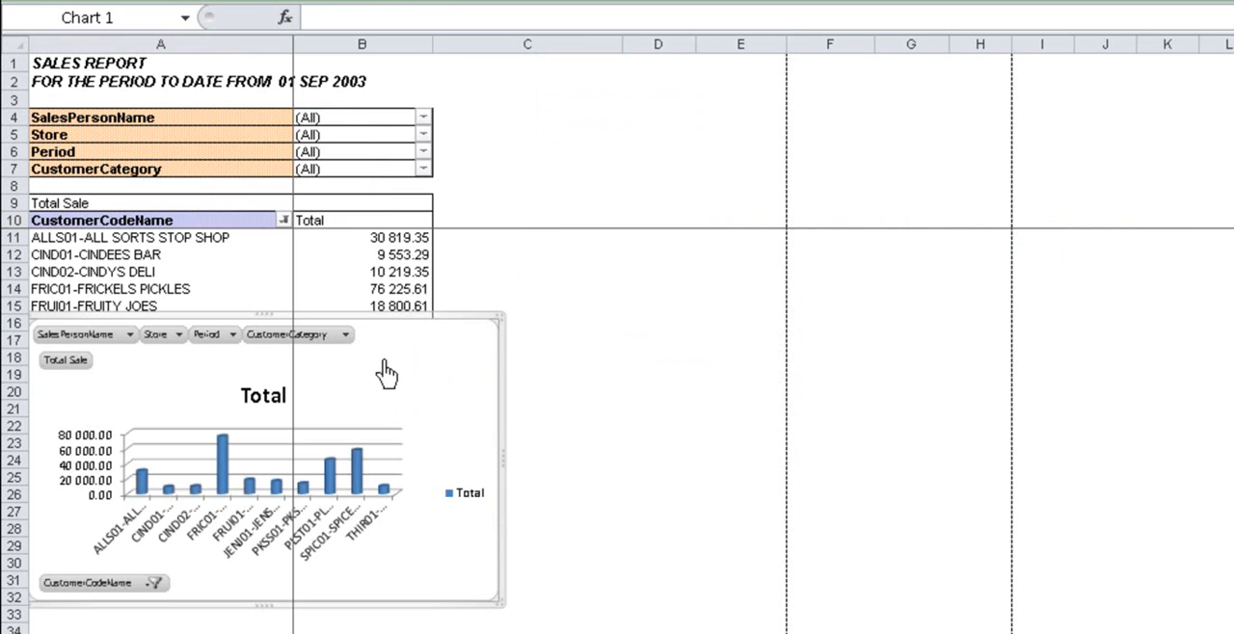
{"action": "left_click_drag", "start_coordinate": [386, 371], "coordinate": [698, 405]}
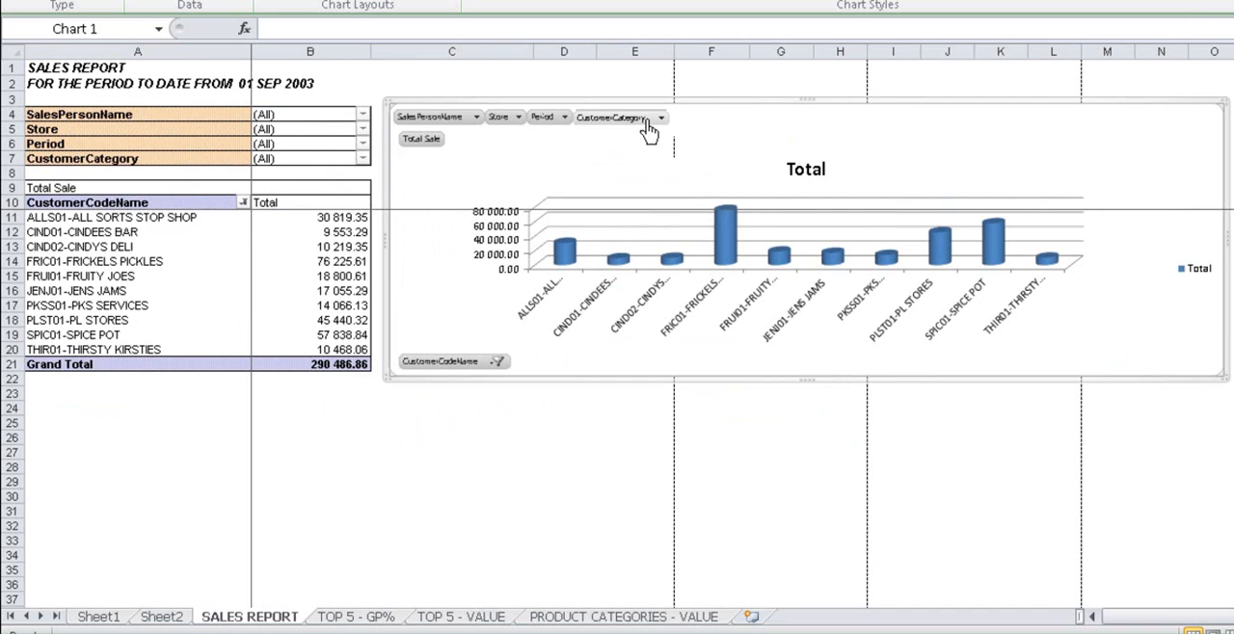
{"action": "right_click", "coordinate": [621, 118]}
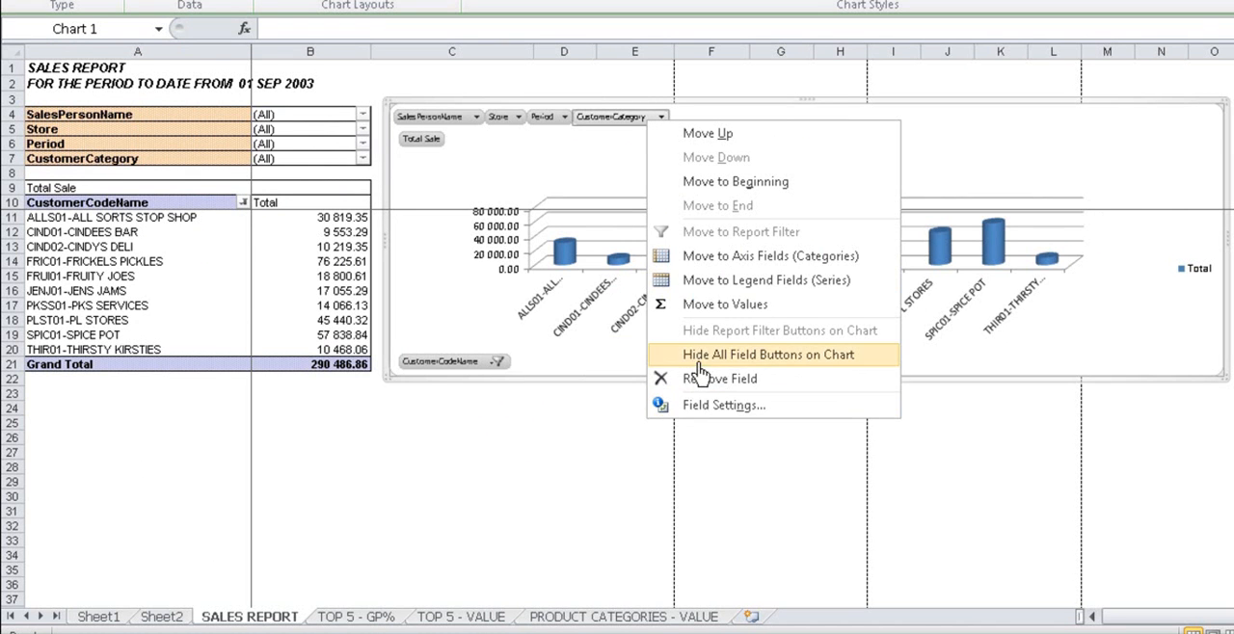
{"action": "left_click", "coordinate": [769, 354]}
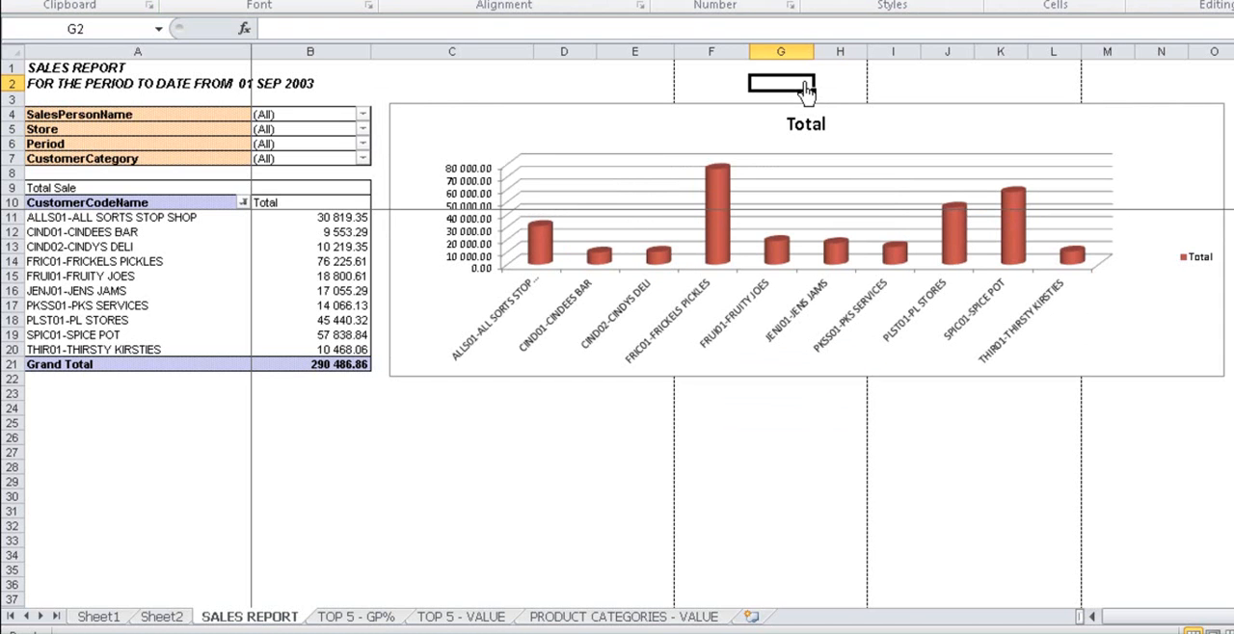
{"action": "mouse_move", "coordinate": [258, 605]}
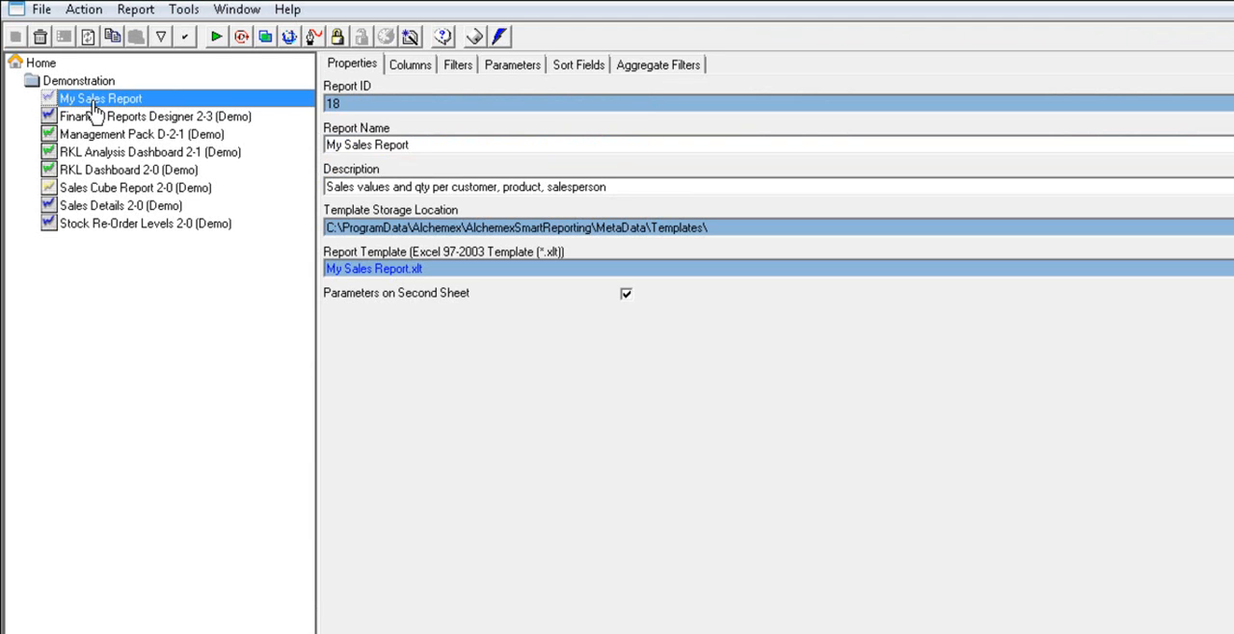
- Start converting an open workbook into the My Sales Report template
{"action": "right_click", "coordinate": [100, 96]}
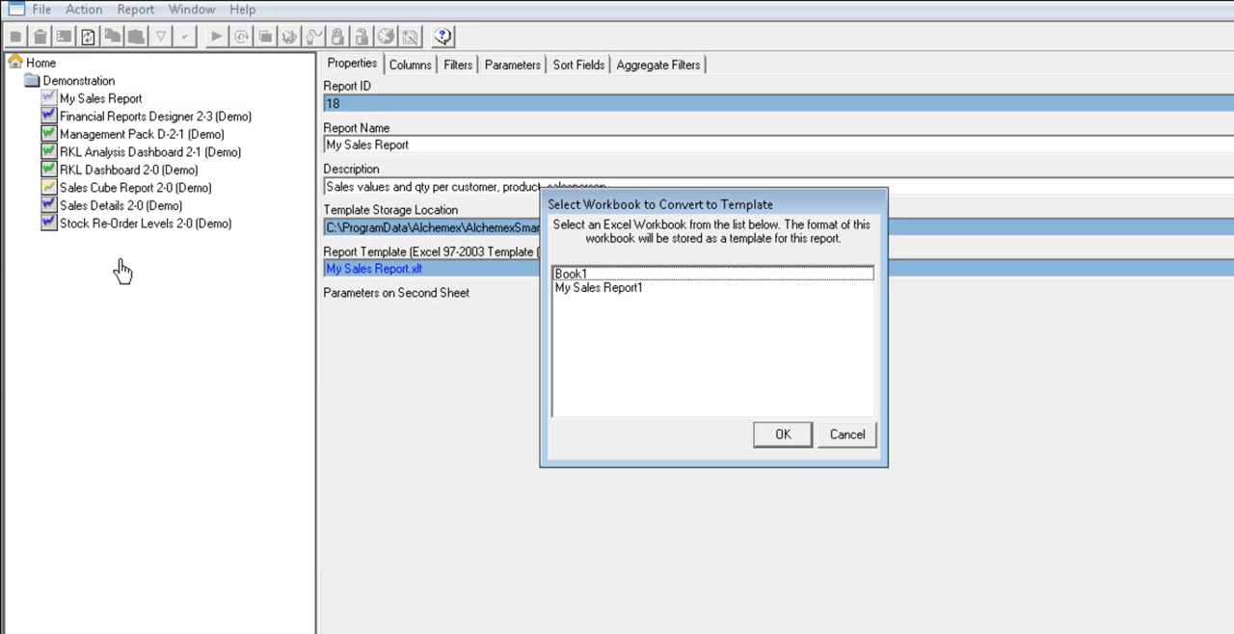
- Save My Sales Report1 as the template My Sales Report.xlt, clearing sheet two and replacing the existing file
{"action": "left_click", "coordinate": [609, 287]}
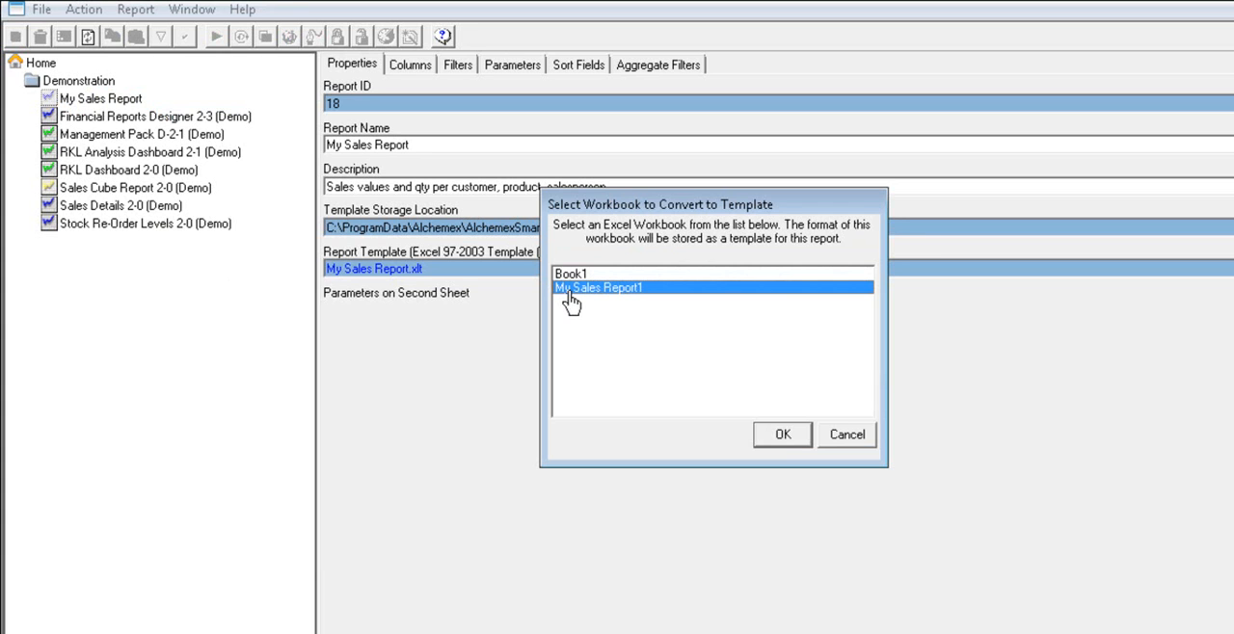
{"action": "left_click", "coordinate": [782, 434]}
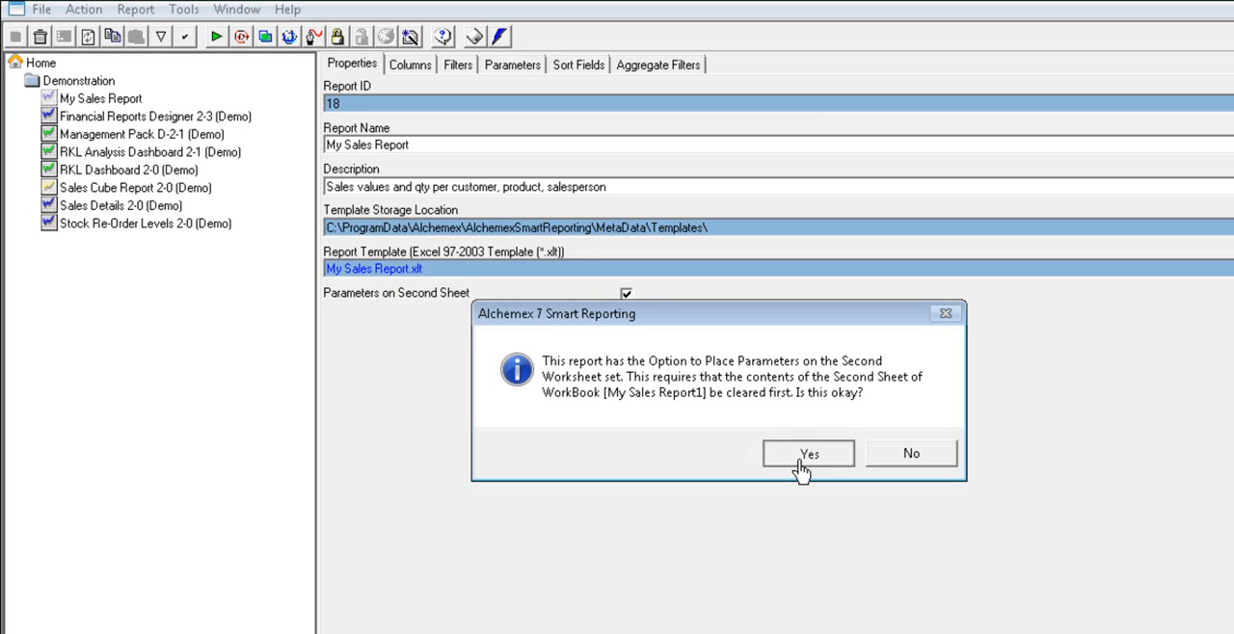
{"action": "left_click", "coordinate": [808, 454]}
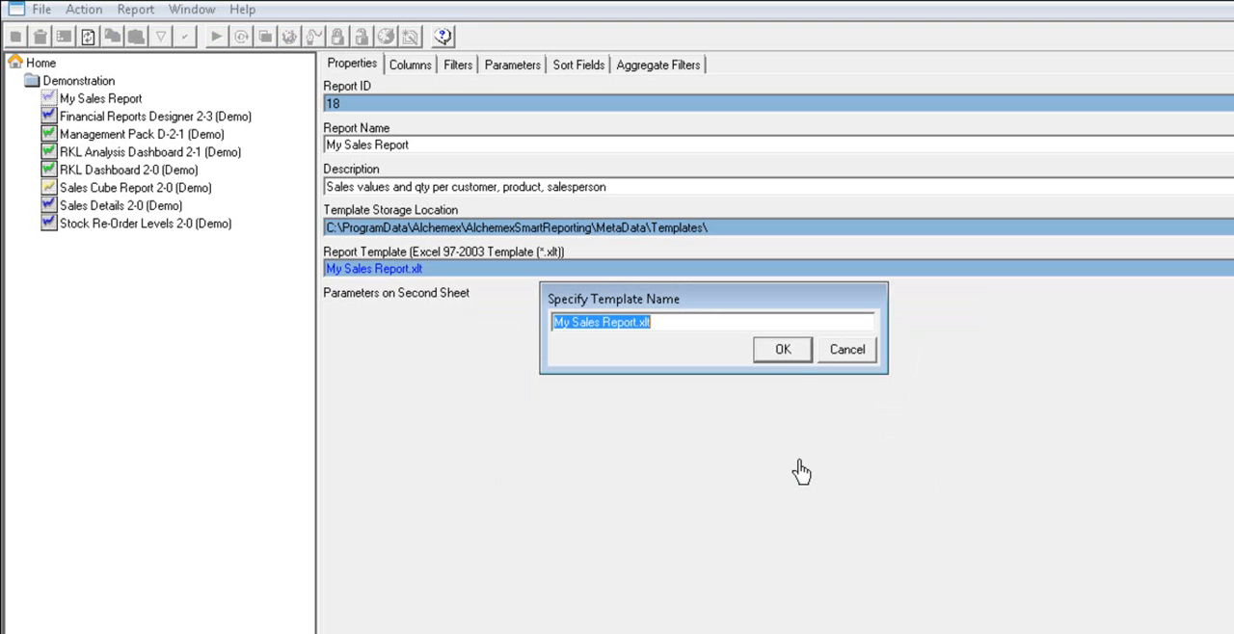
{"action": "left_click", "coordinate": [783, 349]}
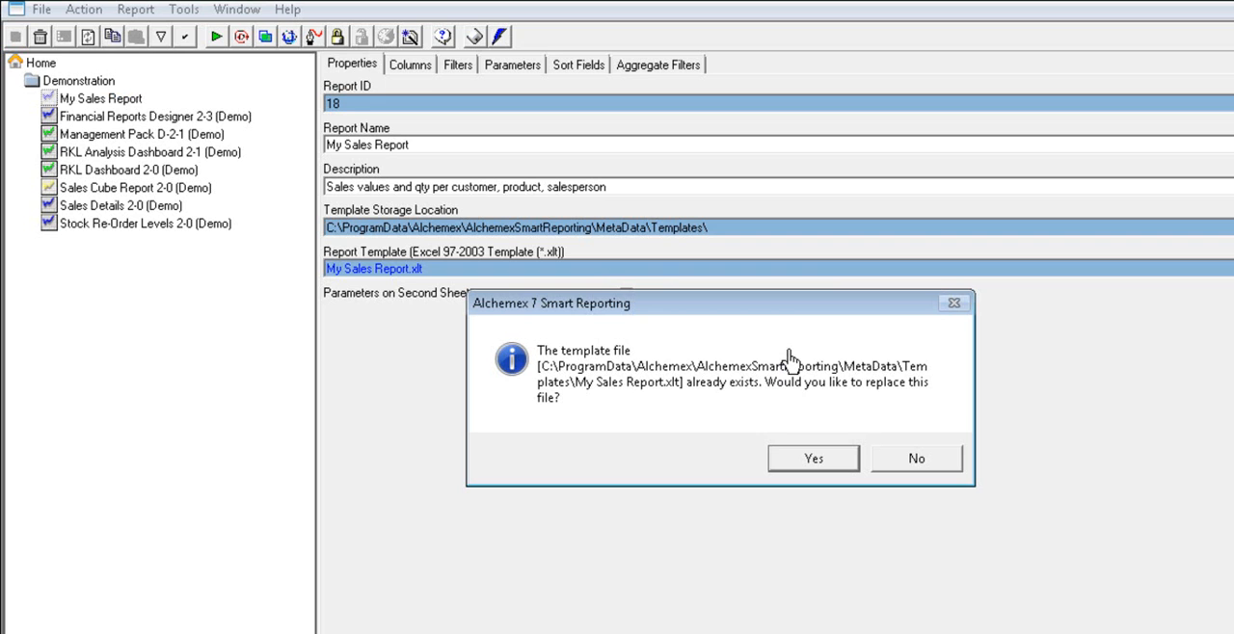
{"action": "left_click", "coordinate": [813, 459]}
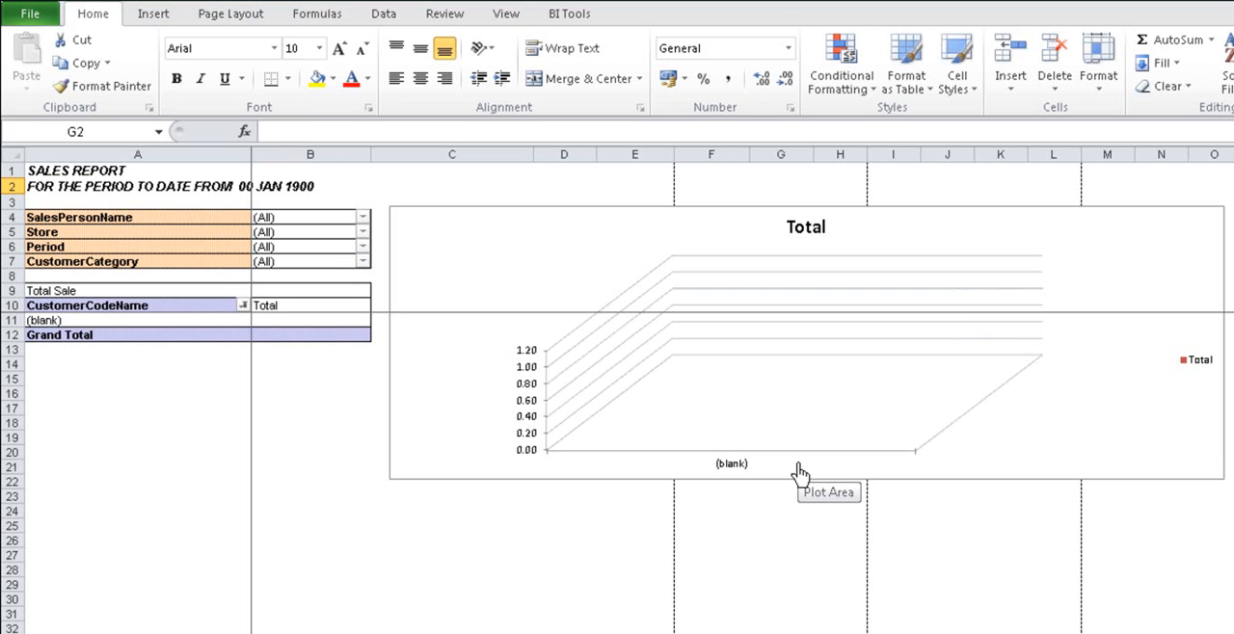